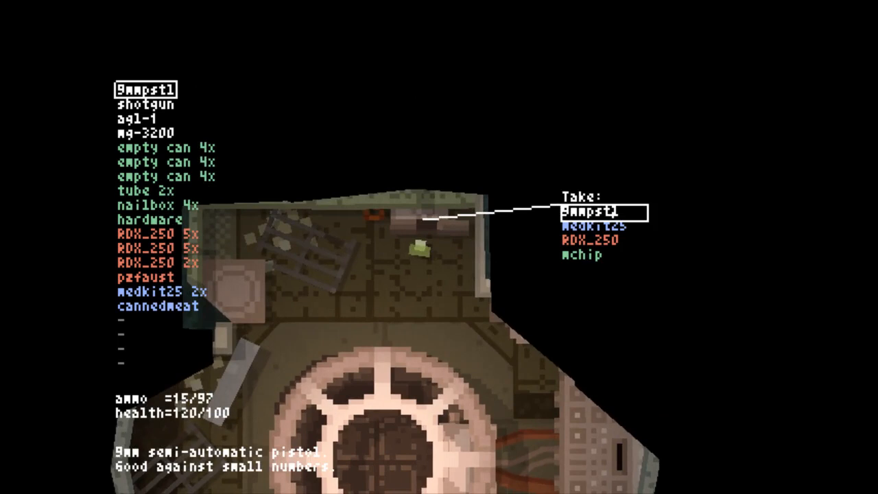
Step: Take the 9mmpstl and medkit25 from the floor loot into the inventory
left_click(597, 210)
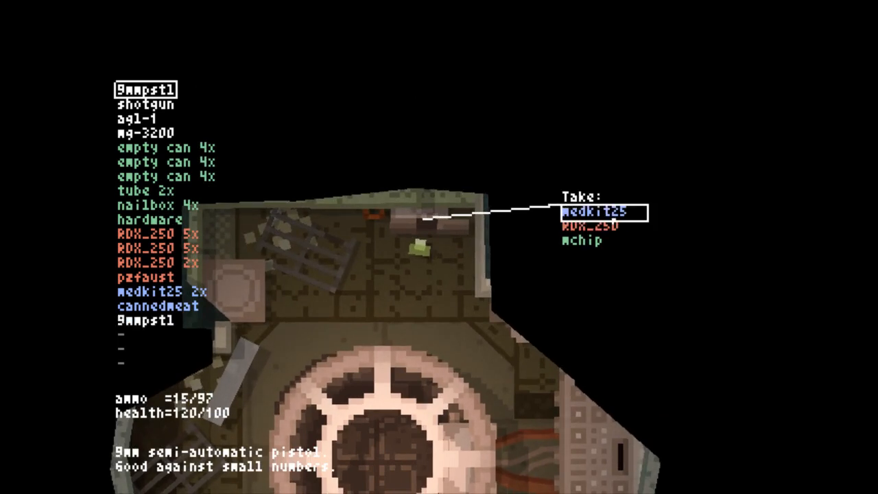
left_click(591, 211)
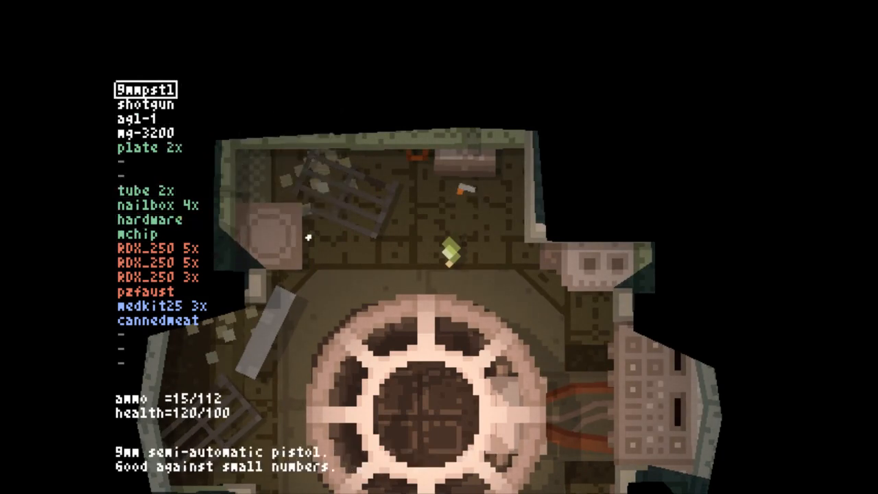
Step: Combine plate 2x into armor, bringing armor to 50/100
left_click(148, 219)
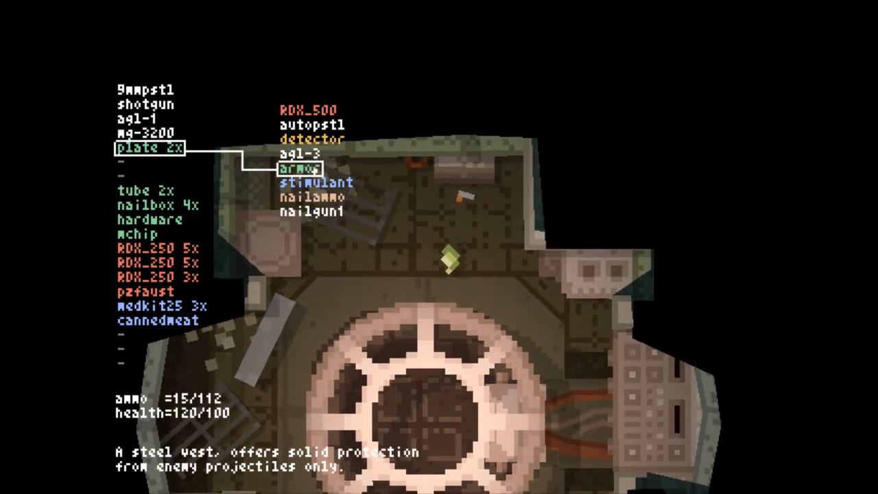
left_click(300, 169)
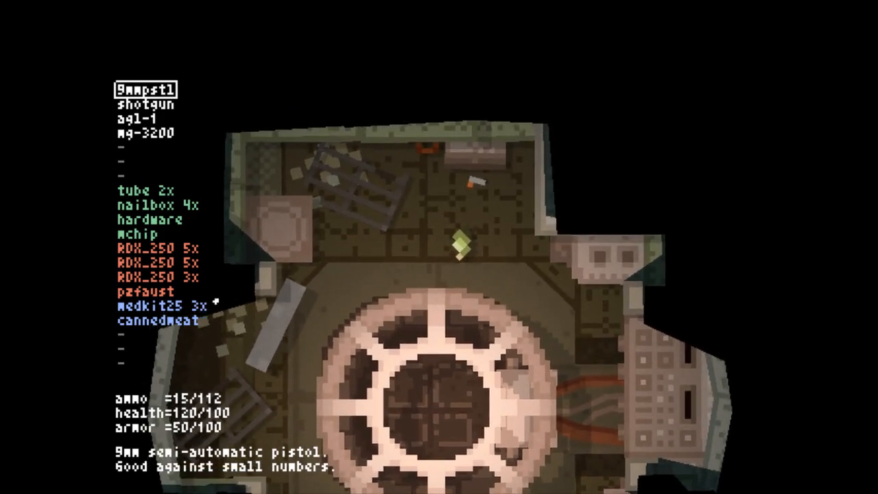
Step: Craft a detector from tube and mchip, and an autopstl from 9mmpstl plus hardware
left_click(157, 248)
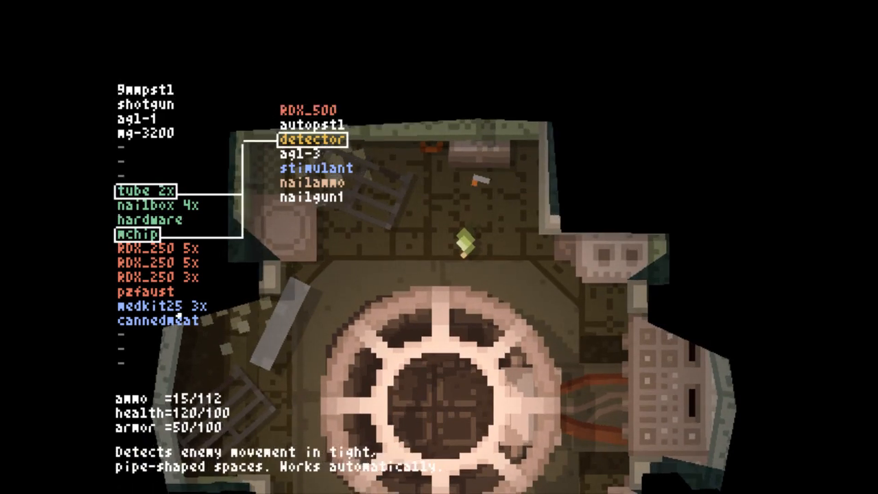
left_click(312, 141)
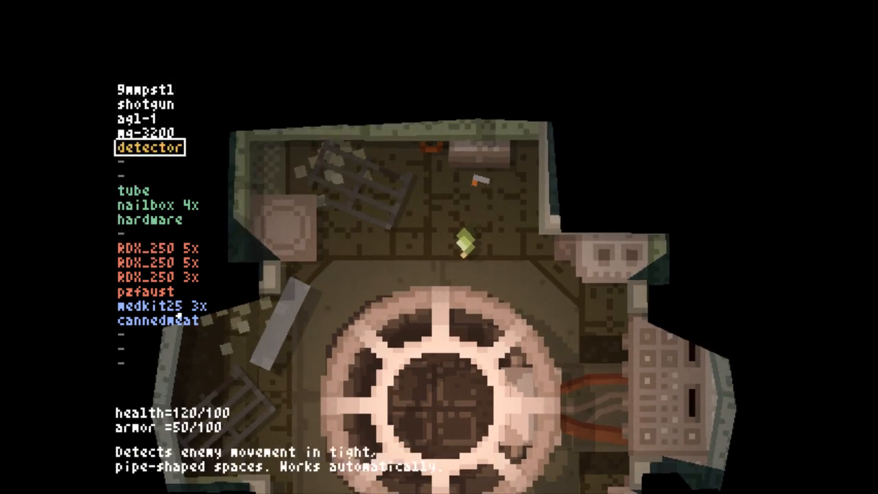
key("down")
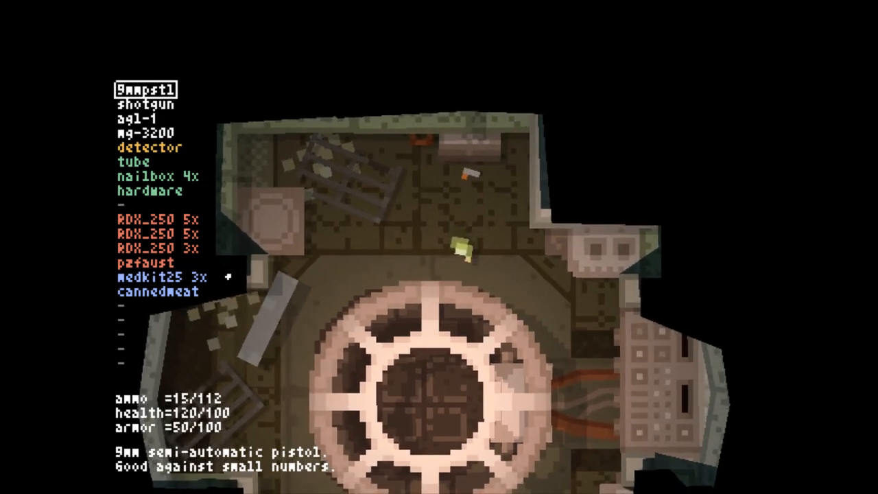
left_click(149, 191)
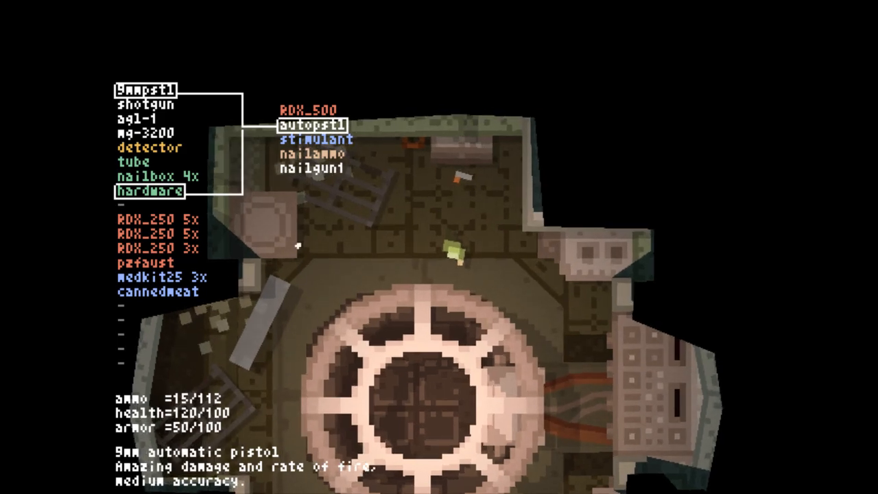
left_click(312, 125)
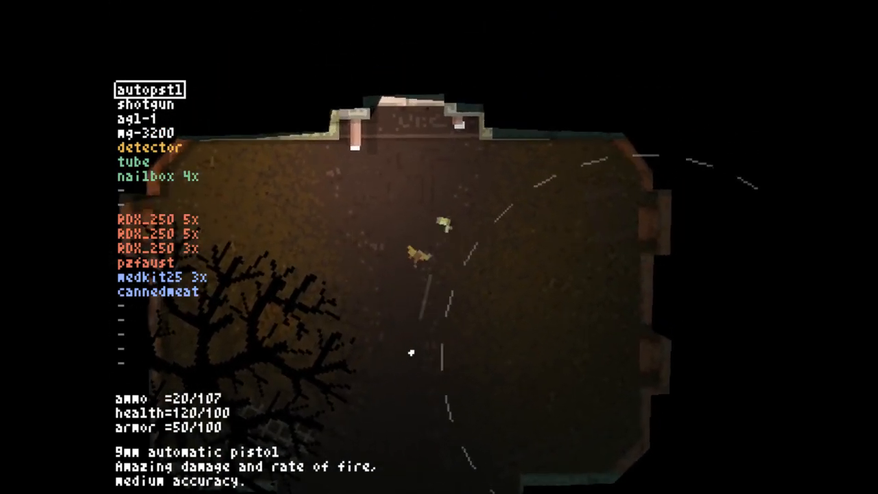
Step: Shoot at threats in the dark room with the auto pistol
left_click(425, 253)
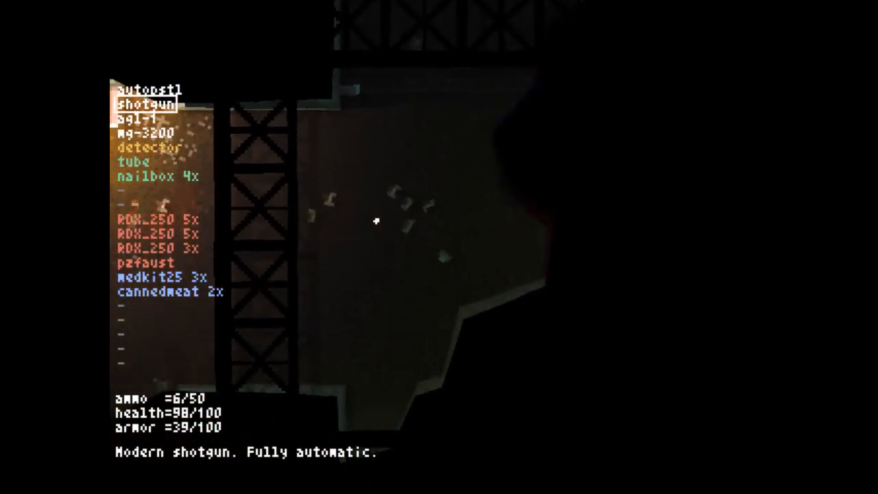
Step: Walk through the level gathering supplies until storage cabinets are marked on the map
left_click(376, 220)
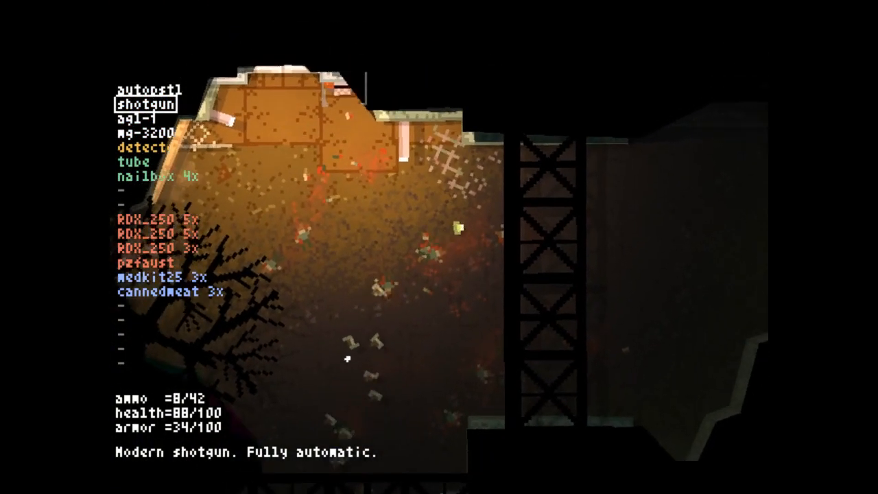
left_click(348, 359)
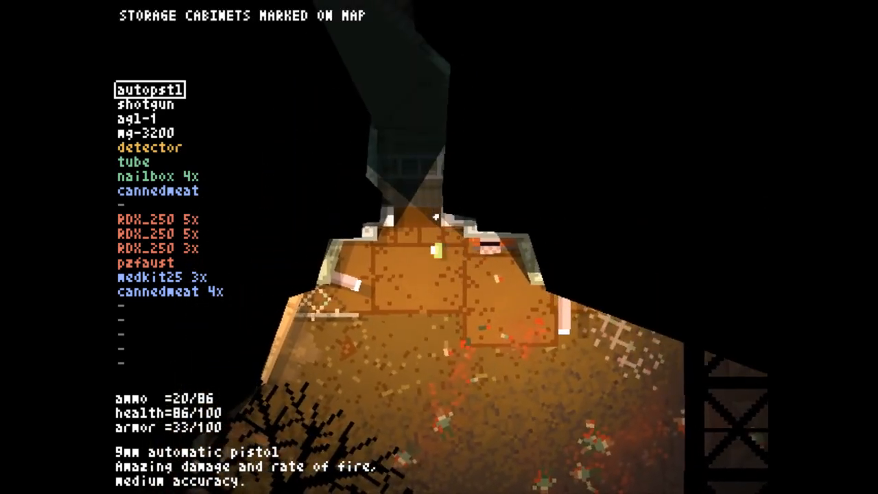
mouse_move(386, 181)
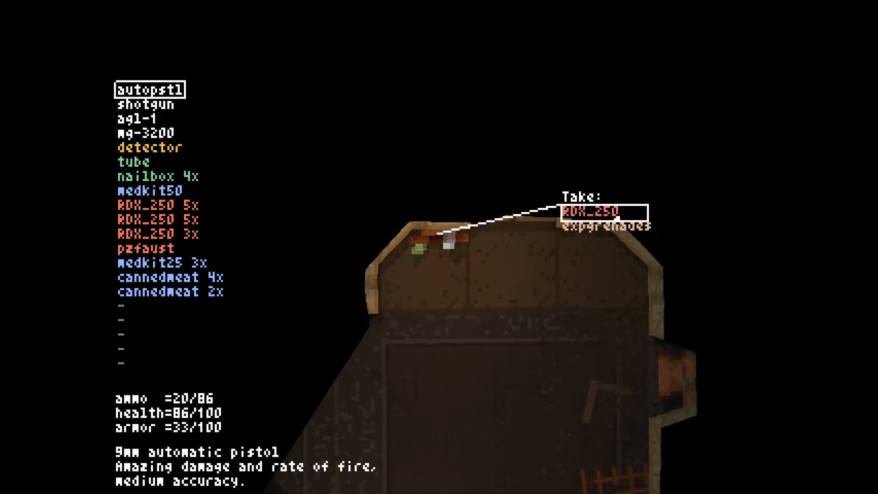
Step: Take the RDX_250 explosives from the storage cabinet
left_click(595, 211)
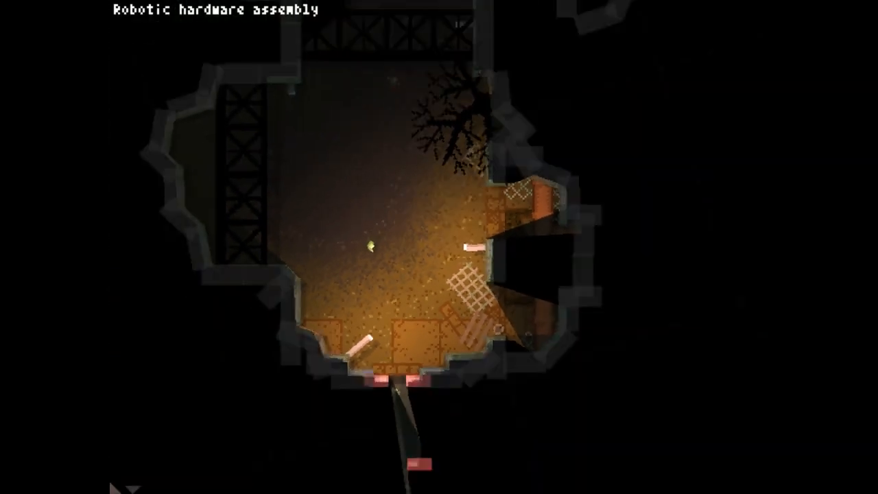
Step: Walk into the Robotic hardware assembly room, pressing Tab along the way
key("tab")
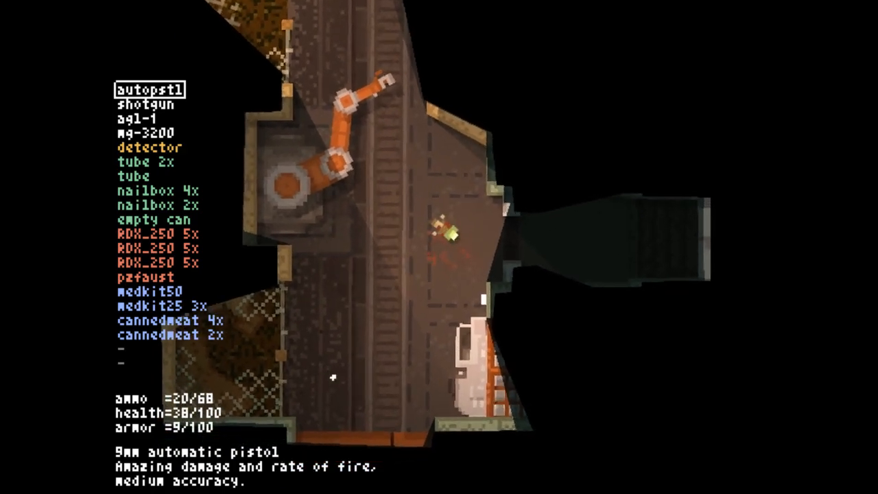
Step: Use one medkit25 from the inventory, raising health to 78
left_click(163, 306)
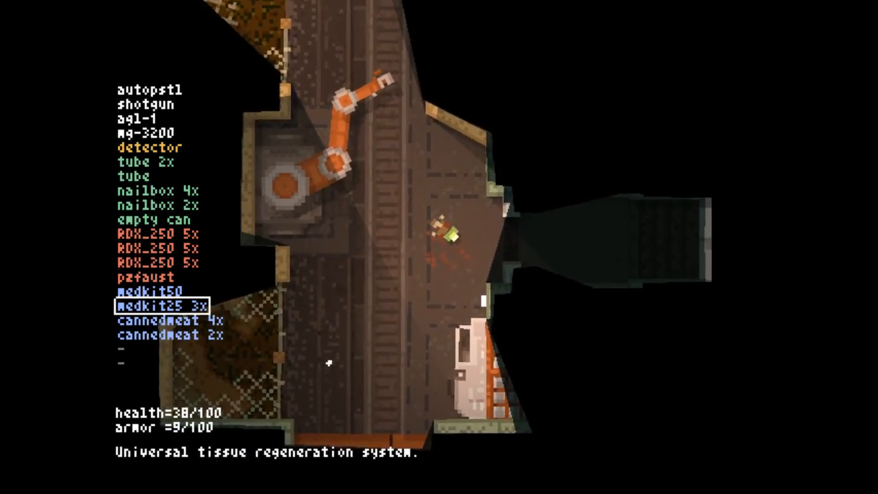
left_click(160, 305)
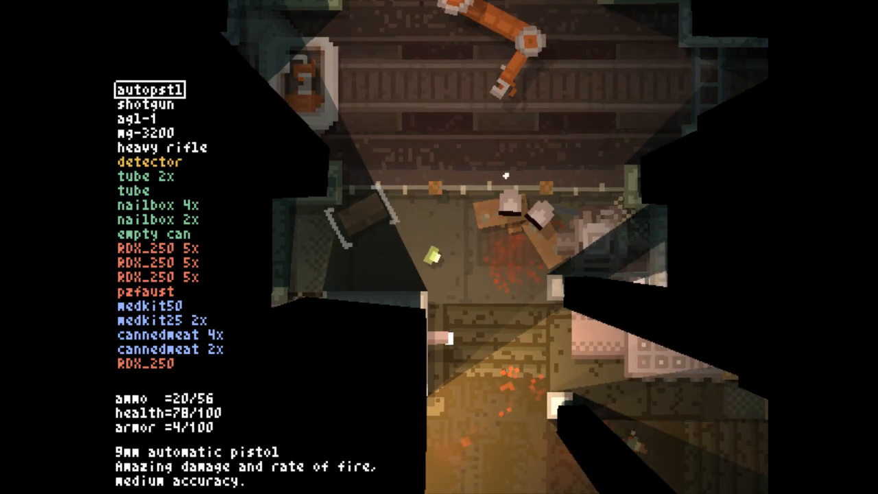
Step: Read the heavy rifle description, eat canned meat for 108 health, and take the chip
left_click(165, 148)
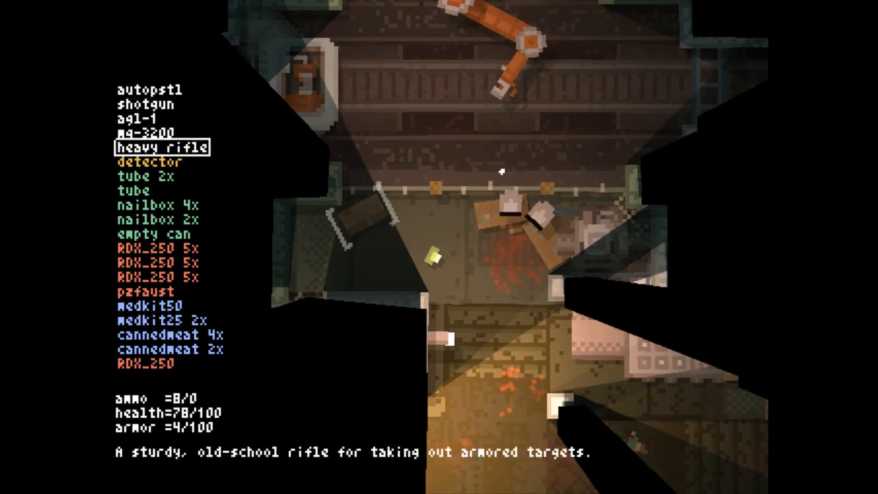
key("down")
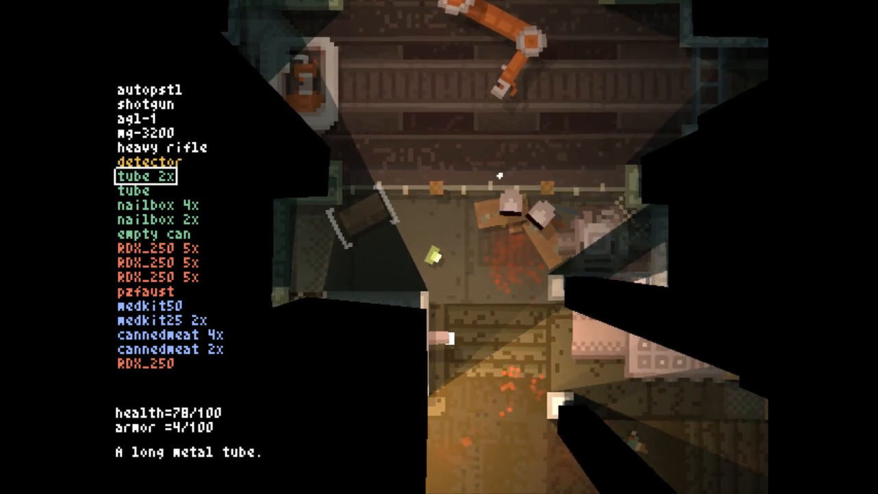
key("Up")
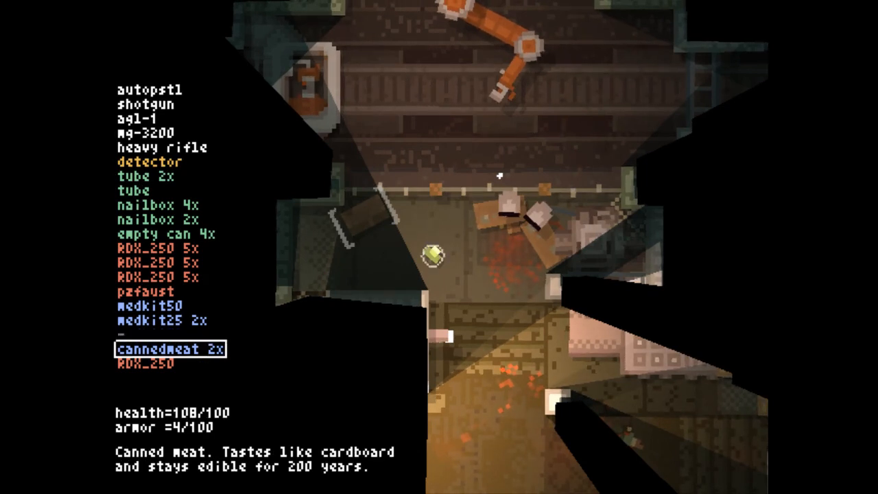
key("down")
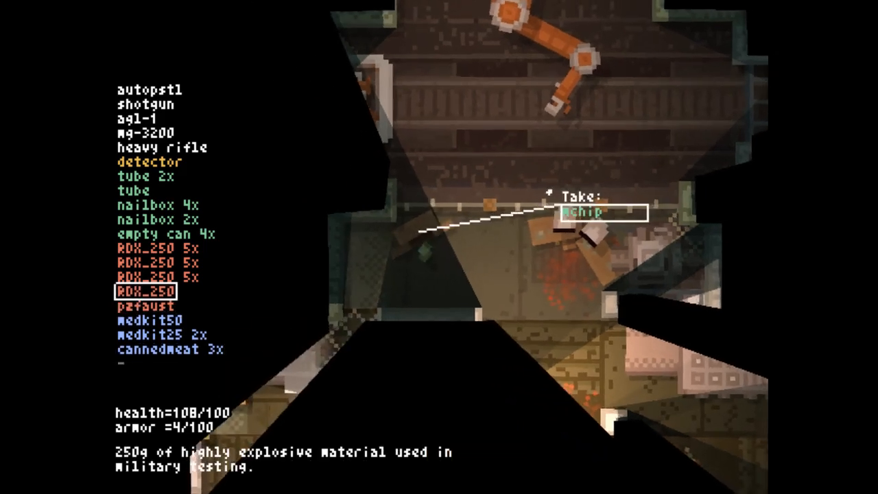
left_click(581, 211)
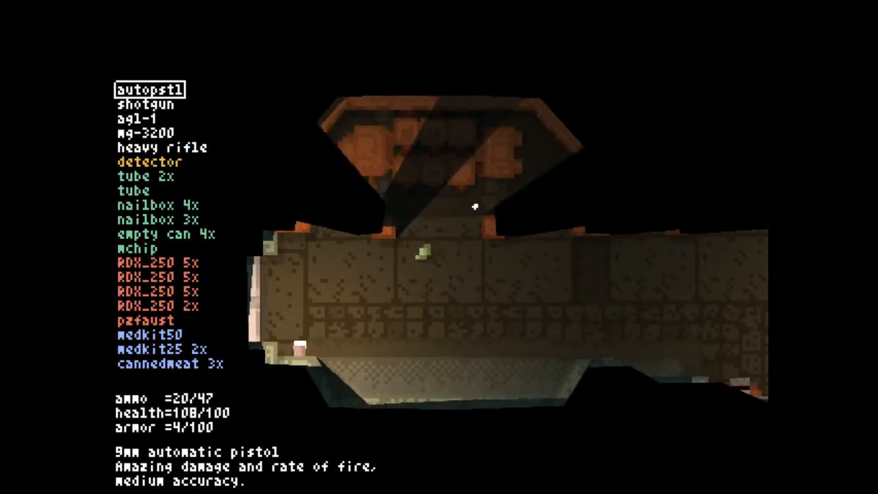
mouse_move(475, 207)
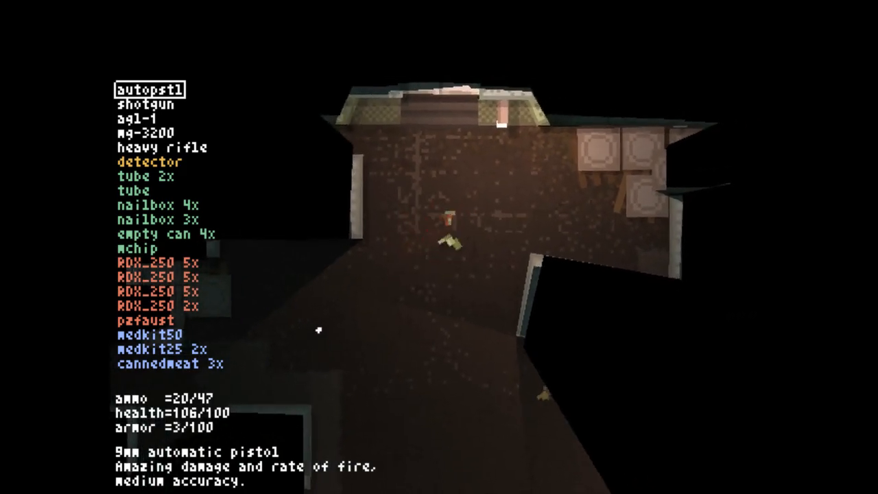
Step: Fire the auto pistol at enemies in the corridors, leaving 20/24 ammo
left_click(452, 233)
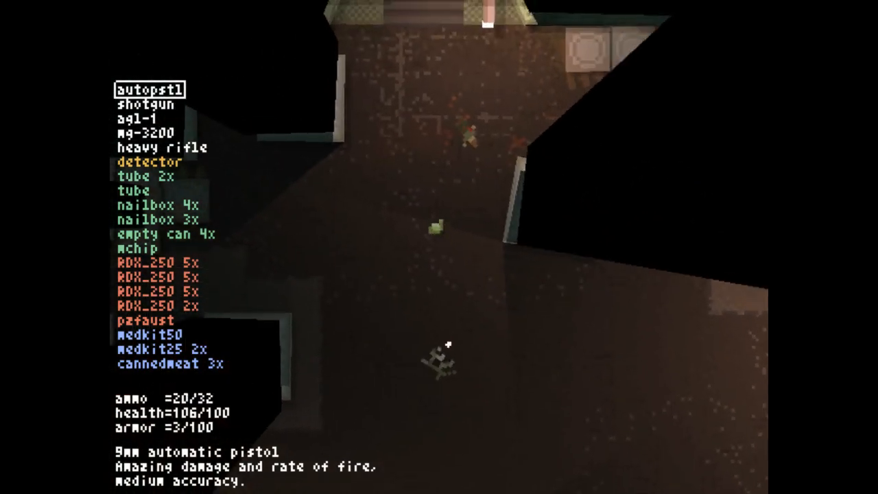
left_click(449, 347)
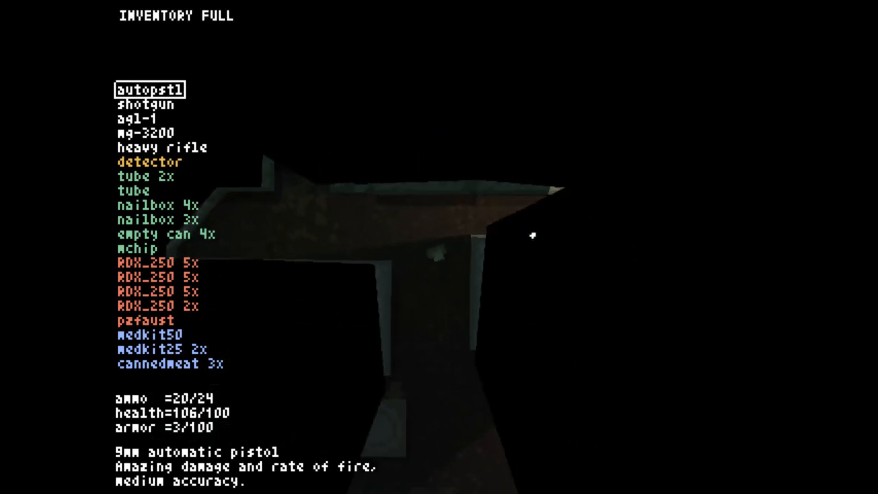
mouse_move(504, 254)
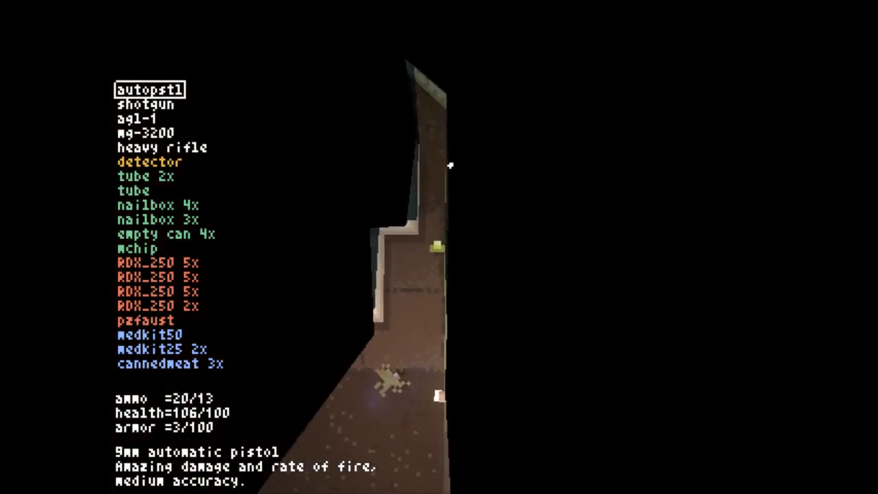
mouse_move(446, 192)
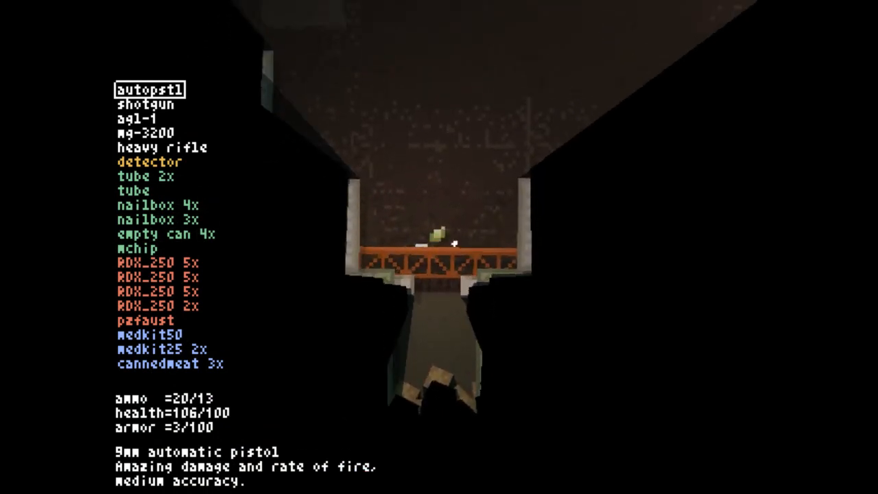
mouse_move(480, 65)
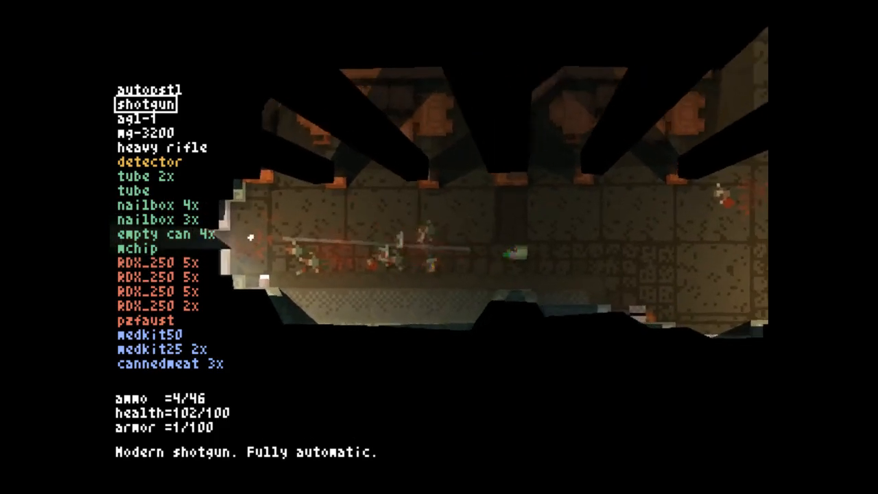
Step: Fire the shotgun at the zombie group in the long hall
left_click(439, 246)
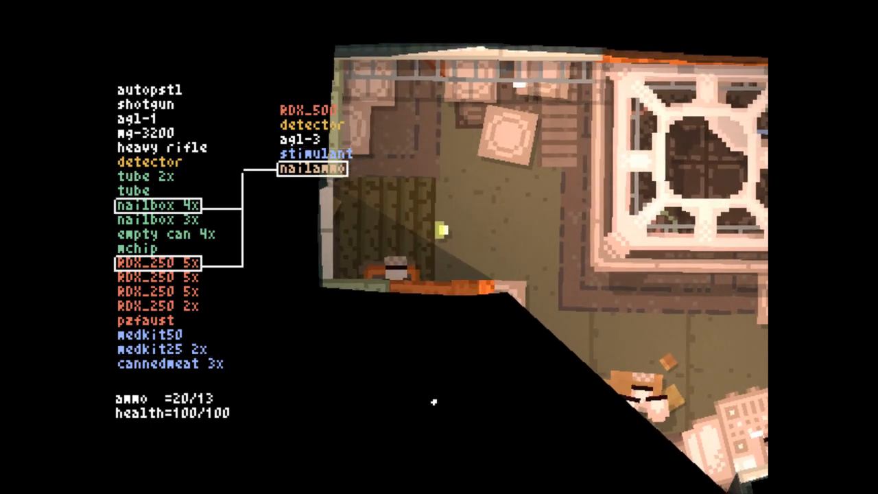
Step: Close the crafting overview, eat the canned meat to reach 130 health, and craft a plate
left_click(150, 90)
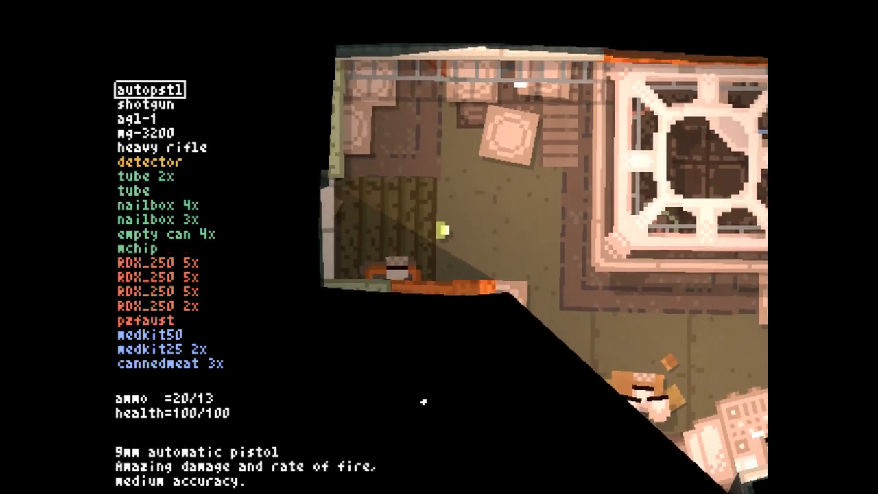
left_click(158, 290)
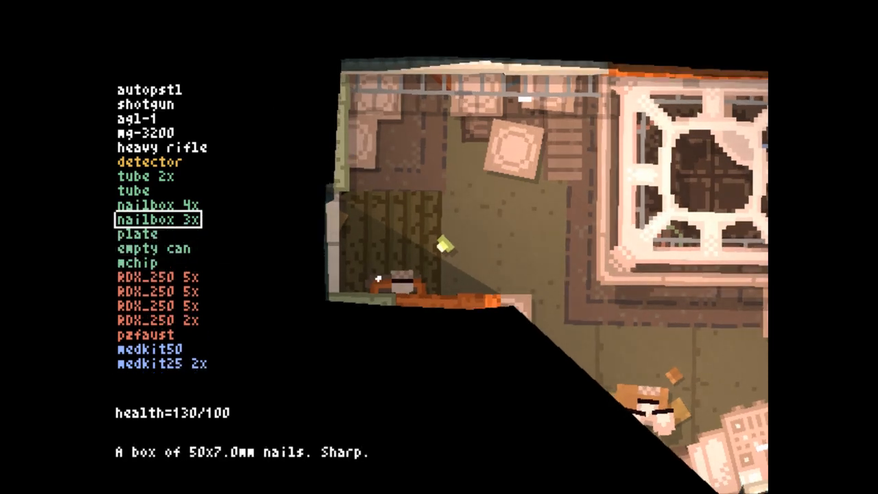
key("up")
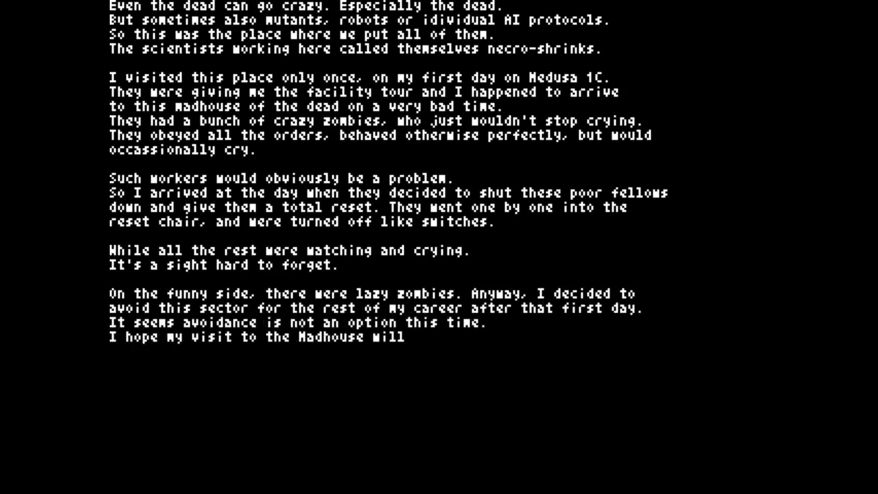
Step: Read the Madhouse intro text through to 'be swift and clean.'
type("be swift and clean.")
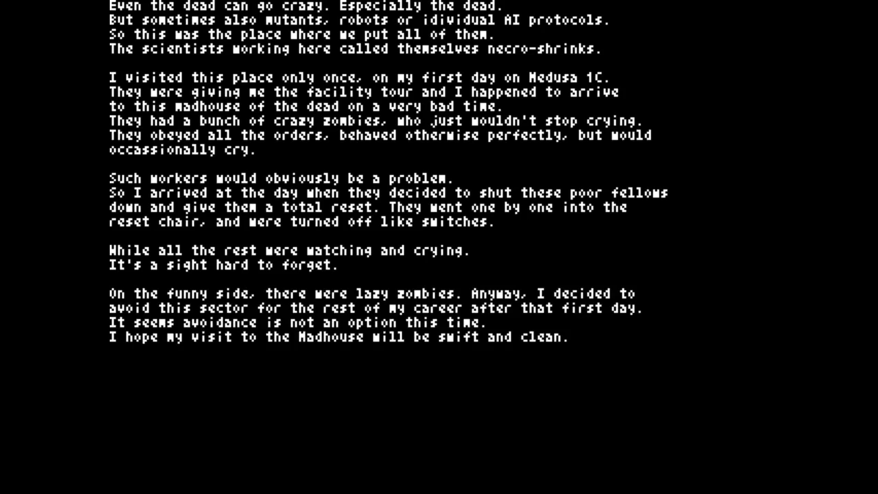